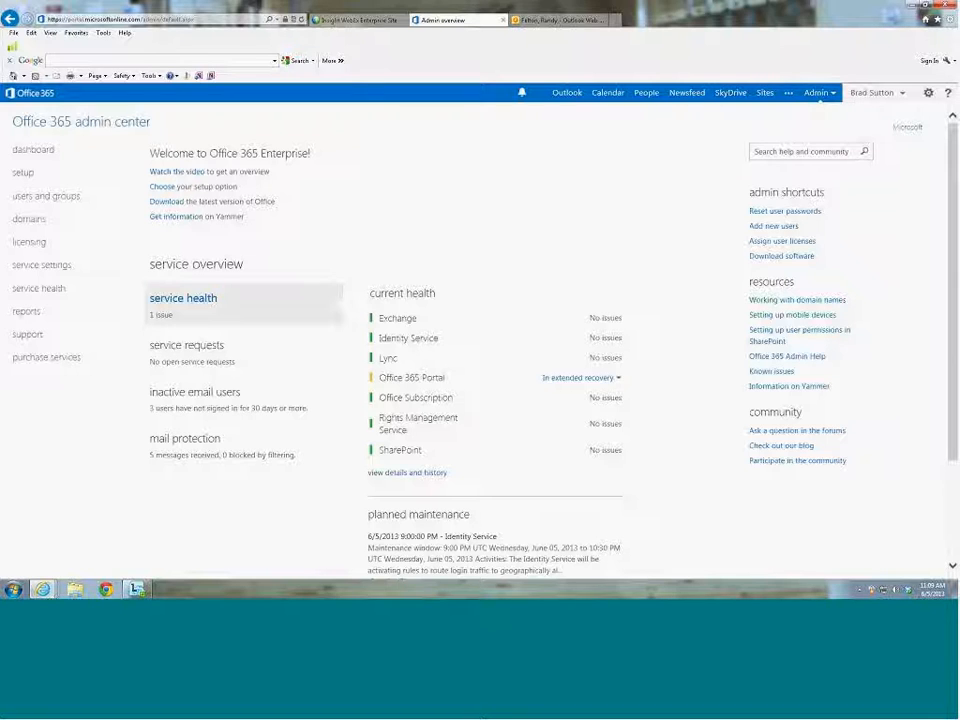
mouse_move(890, 510)
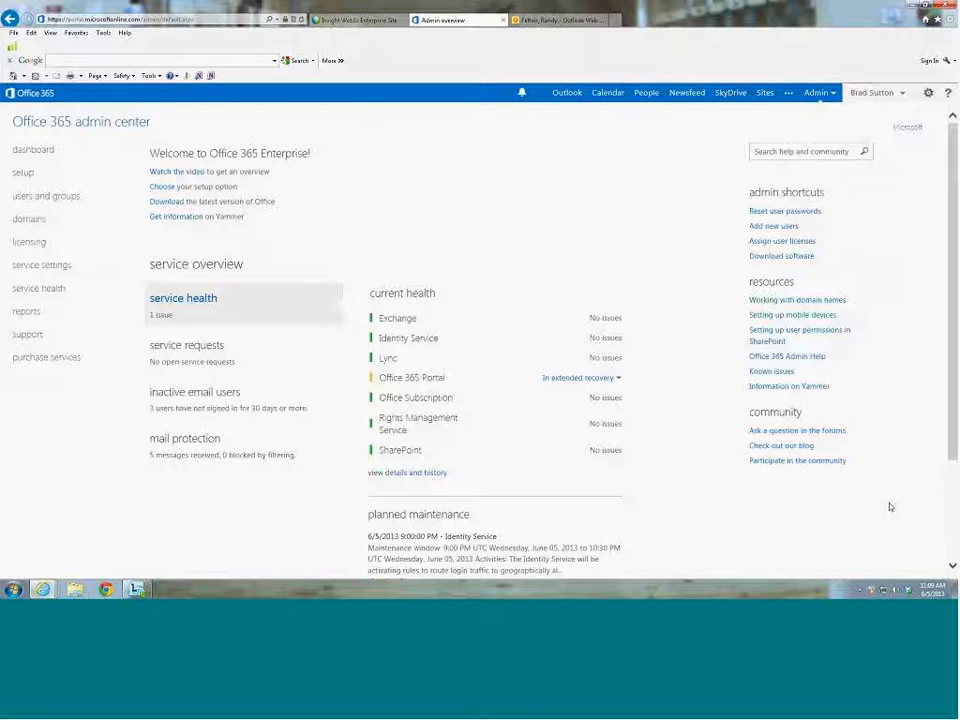
mouse_move(908, 396)
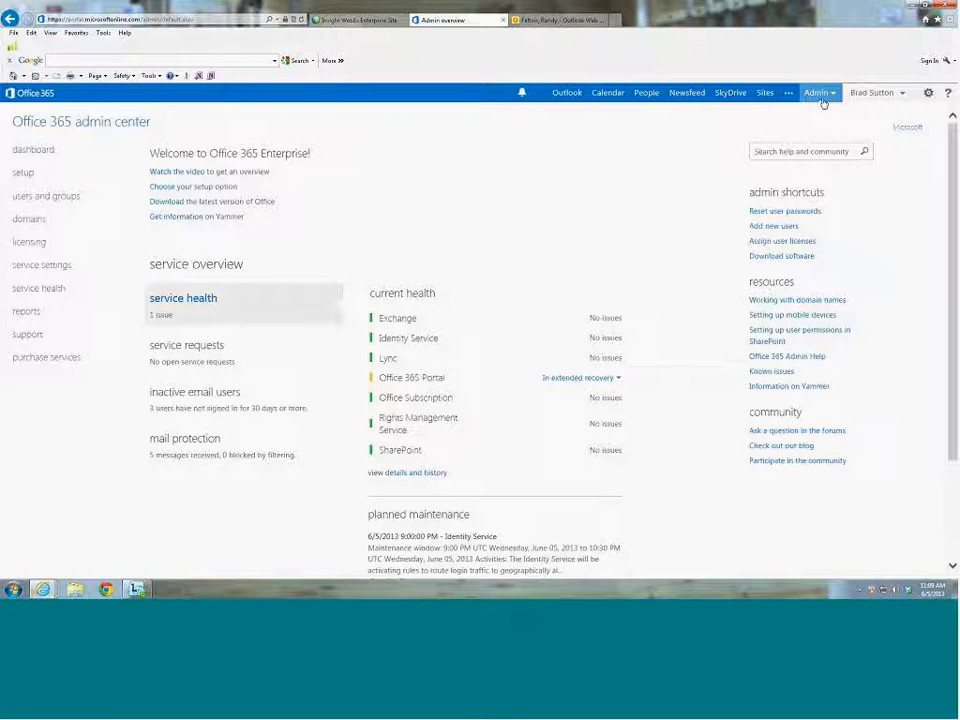
- Expand the Admin menu listing the Office 365, Exchange, Lync and SharePoint admin centers
click(818, 92)
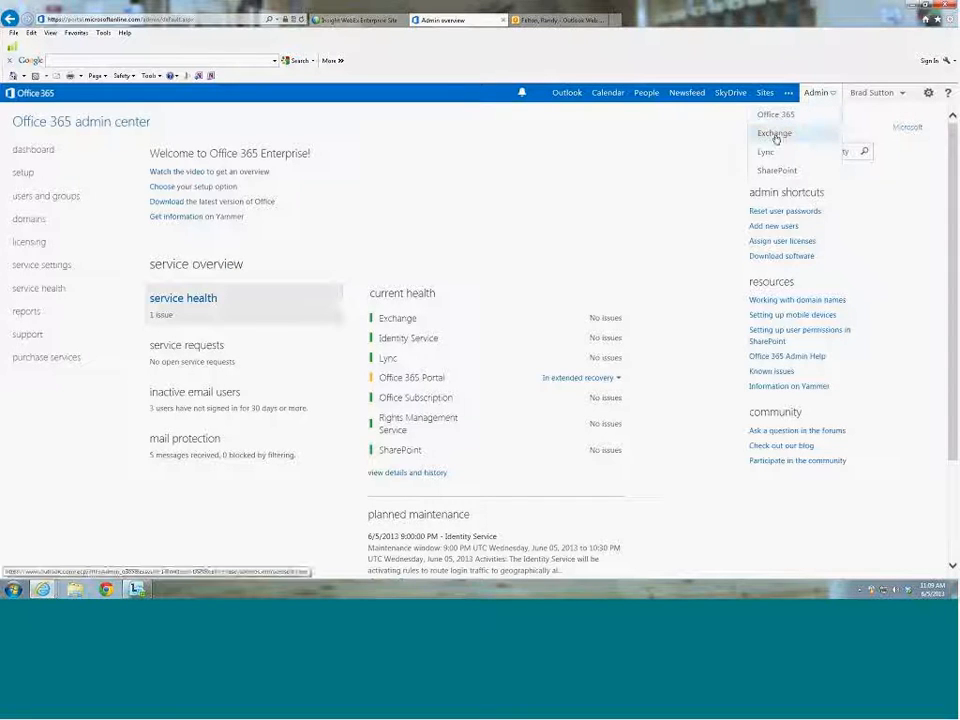
- Choose Exchange so the admin center lands on the recipients mailboxes list
click(774, 132)
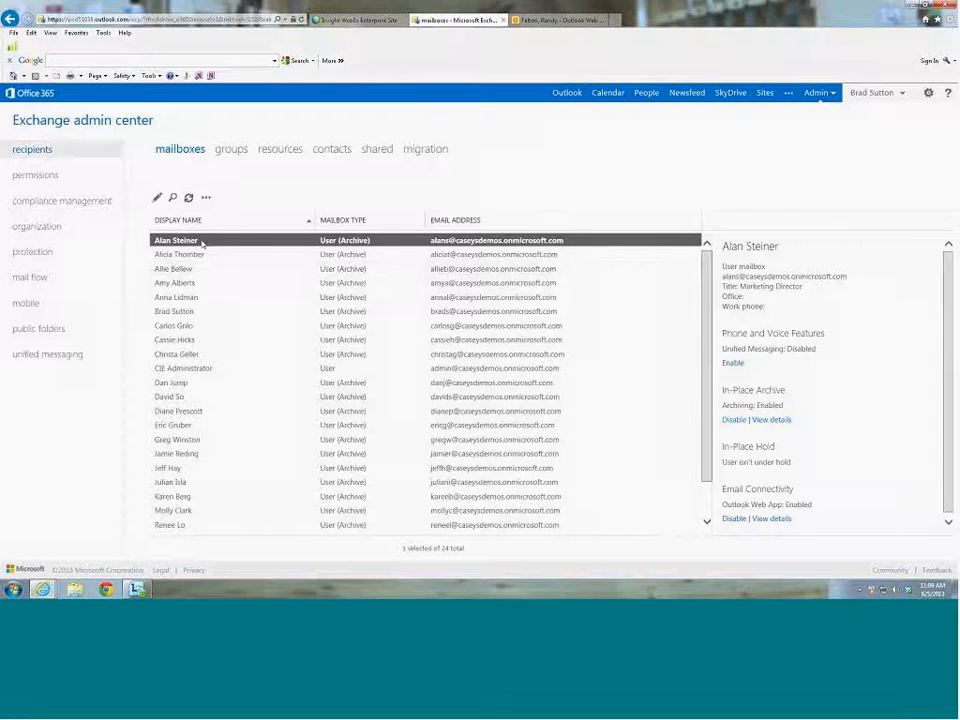
mouse_move(142, 196)
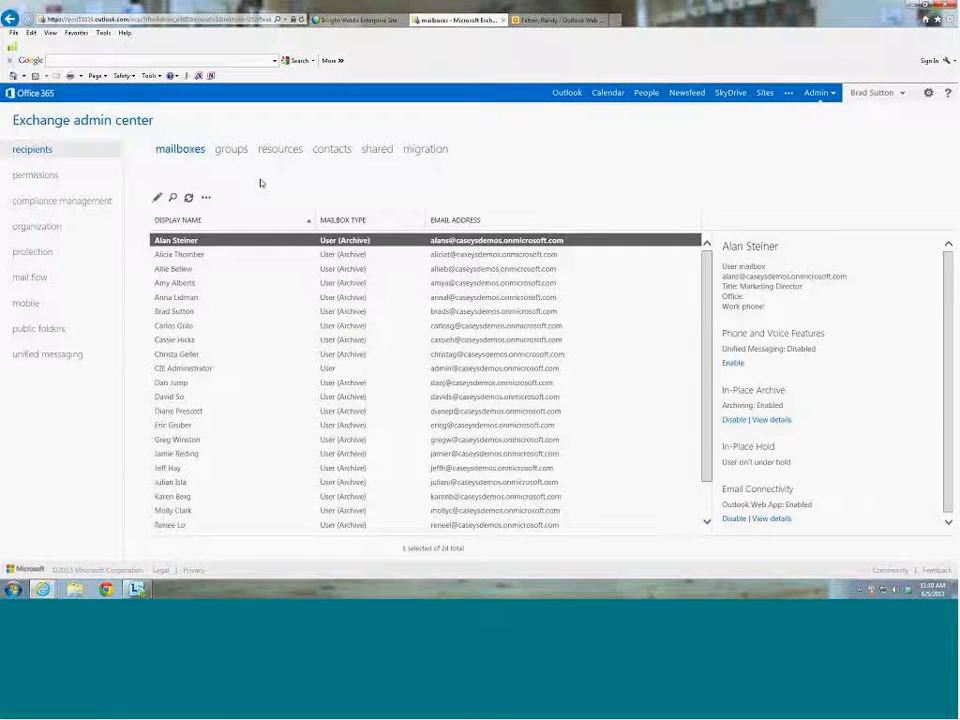
- Switch to the recipients groups list showing distribution and dynamic distribution groups
click(228, 148)
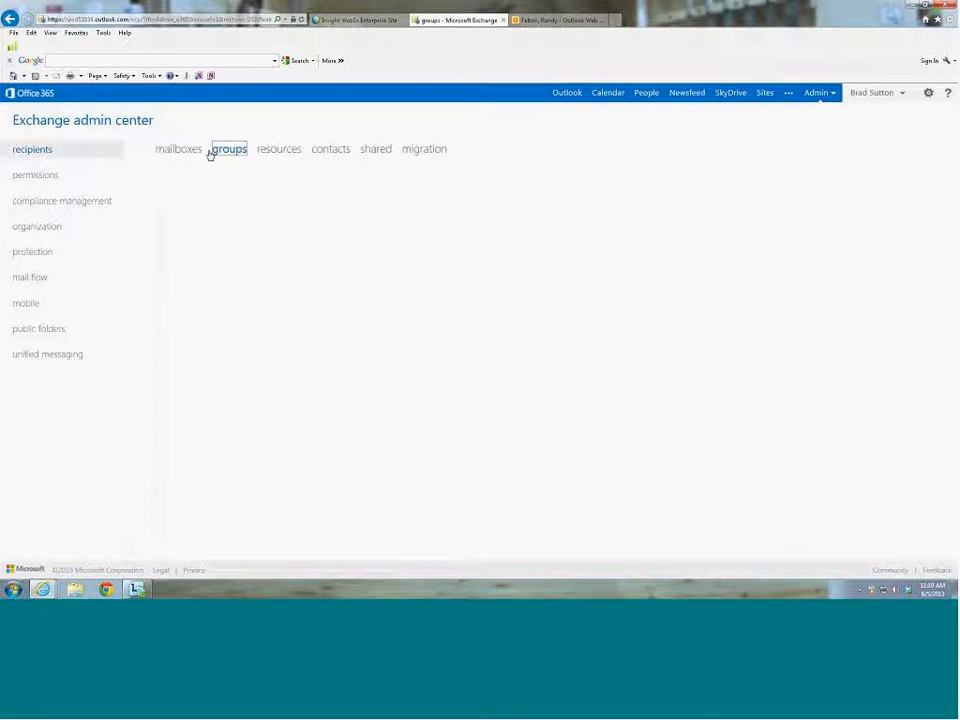
click(228, 148)
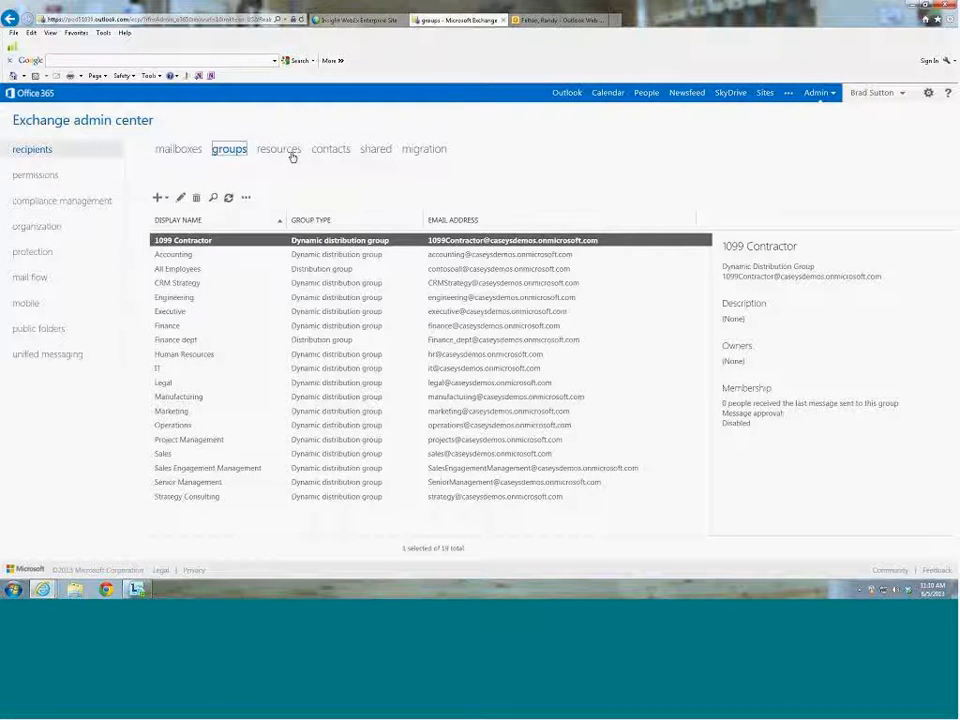
mouse_move(376, 156)
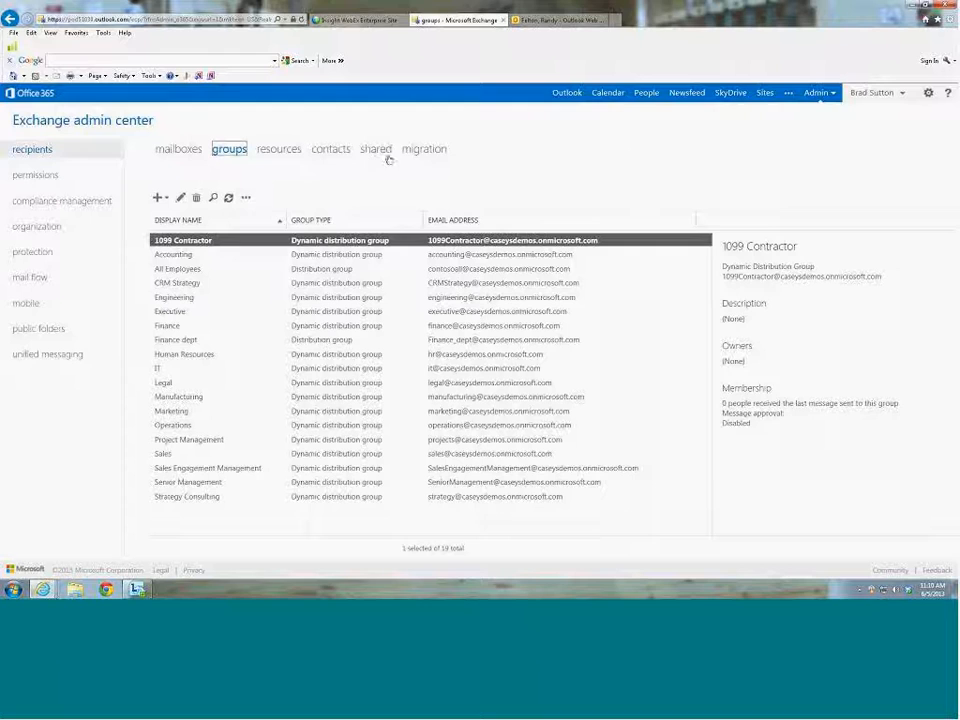
mouse_move(330, 148)
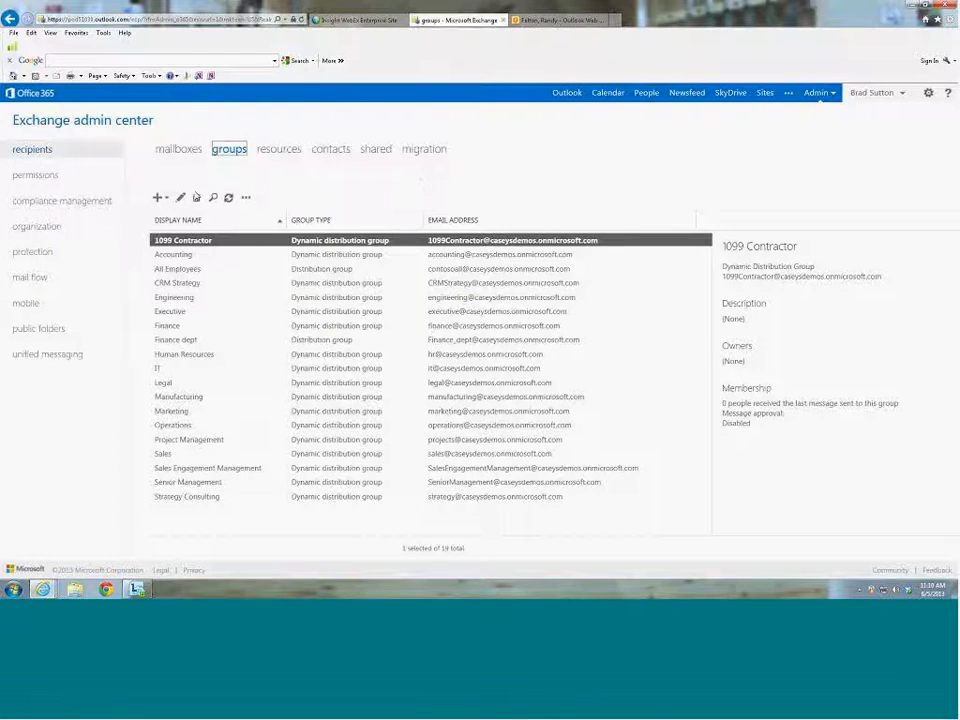
- Browse permissions through user roles to Outlook Web App policies and view the default OWA mailbox policy
click(36, 176)
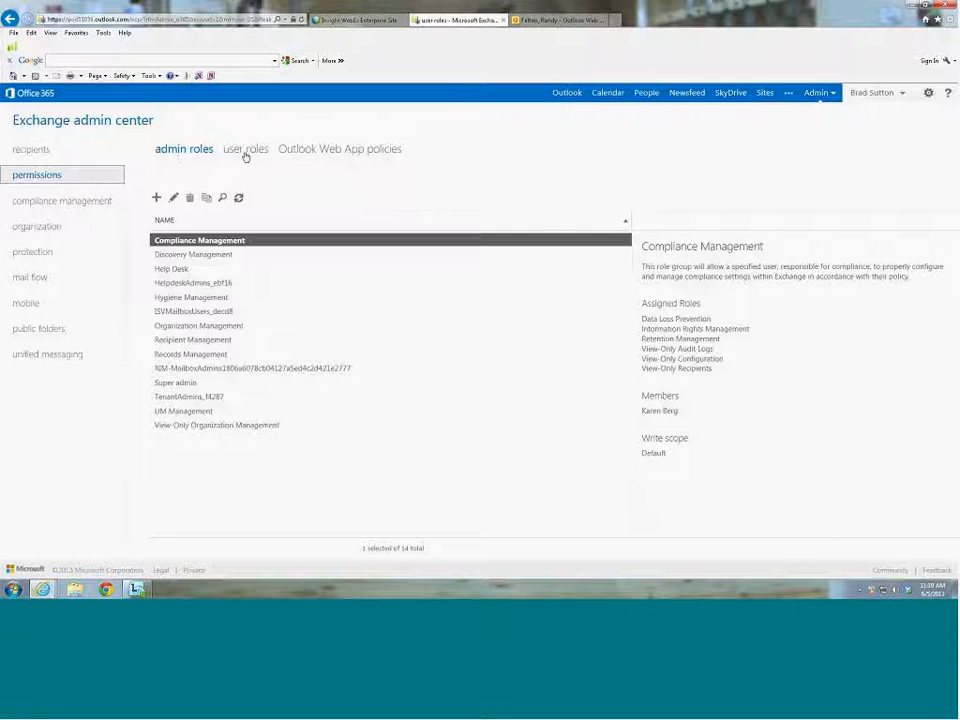
click(244, 148)
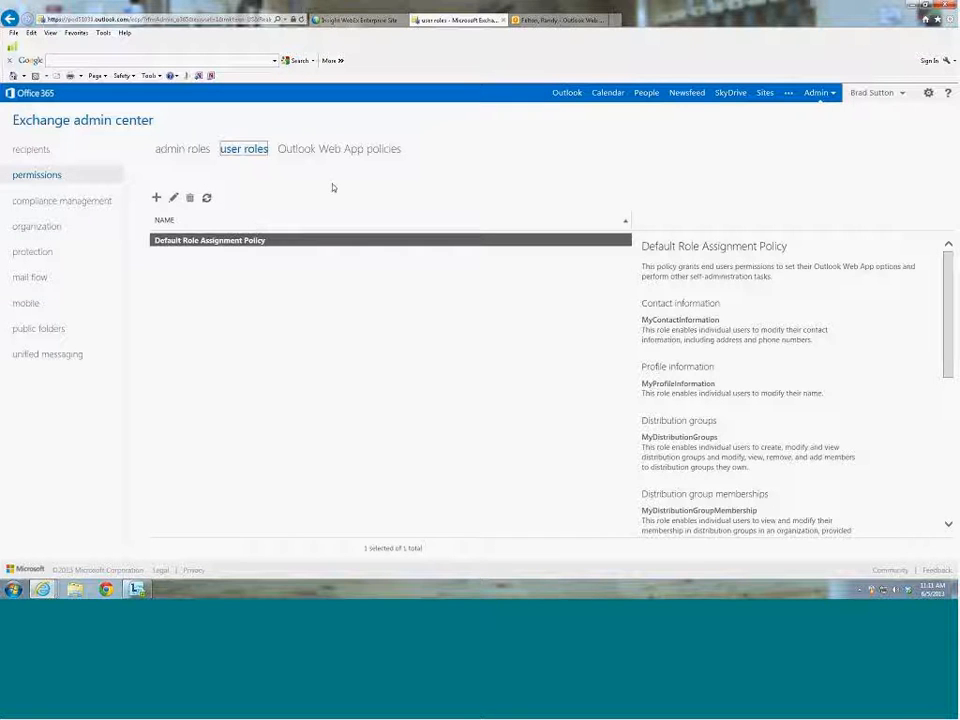
click(340, 148)
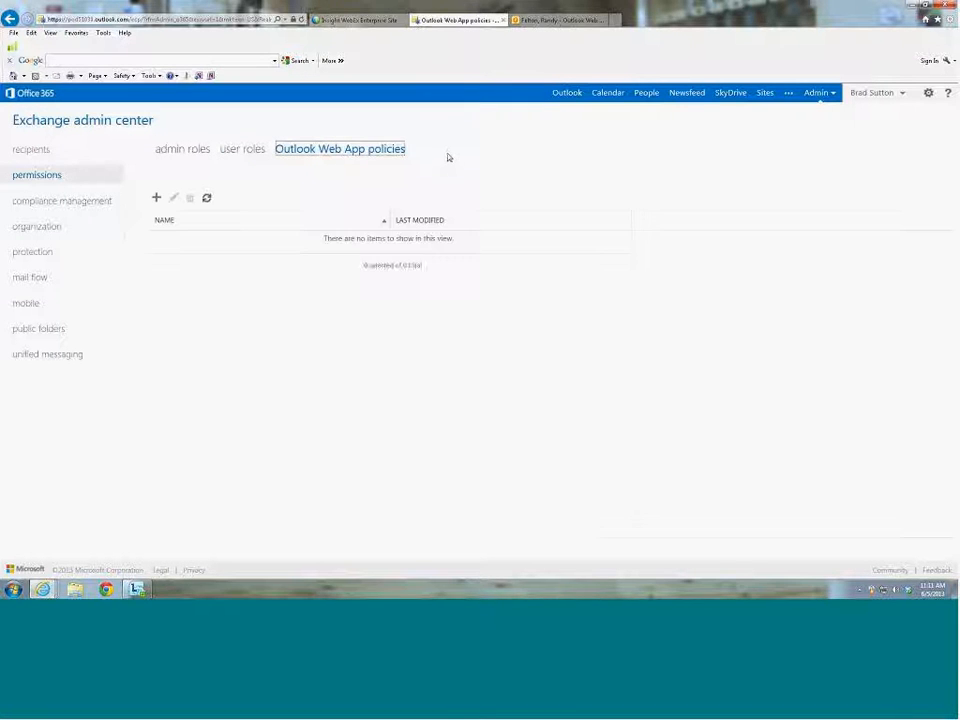
click(200, 240)
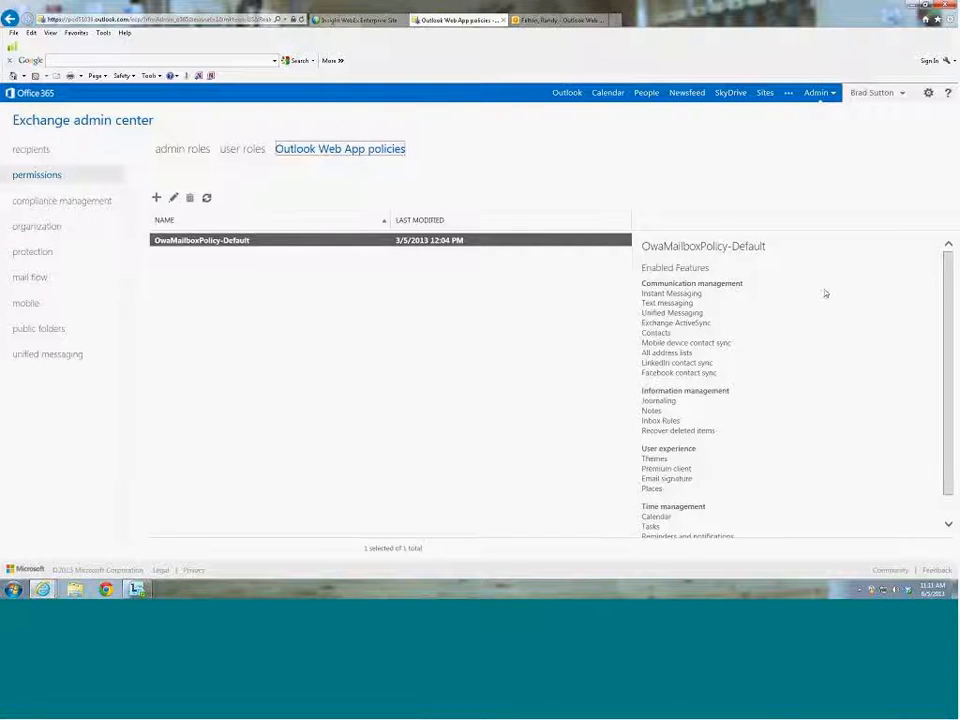
mouse_move(716, 370)
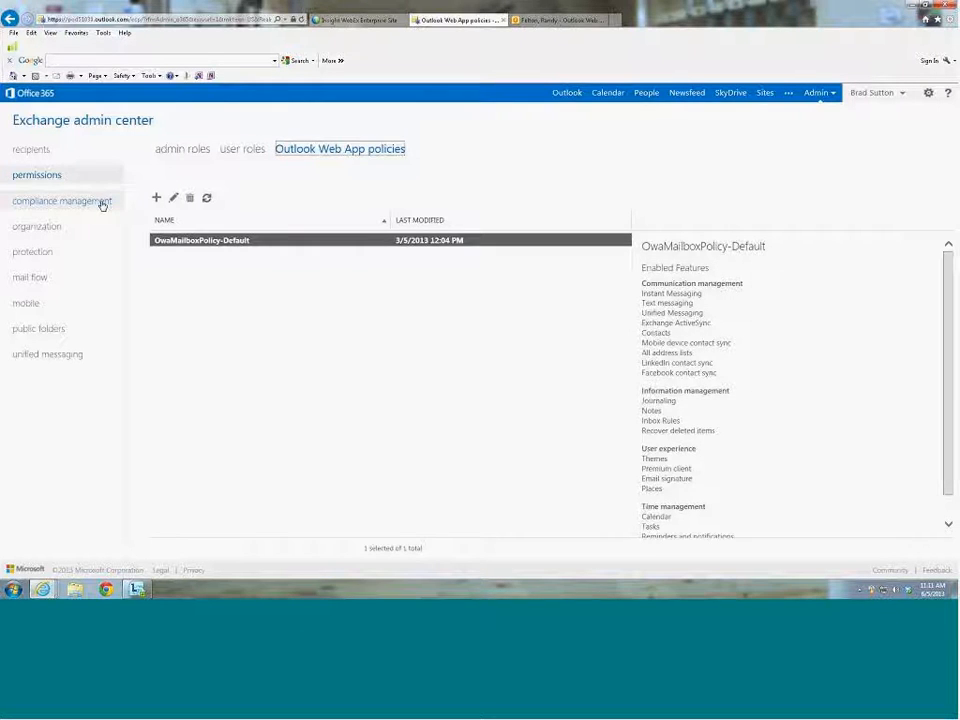
- Go to compliance management's in-place eDiscovery & hold list and view Amy's hold details
click(64, 200)
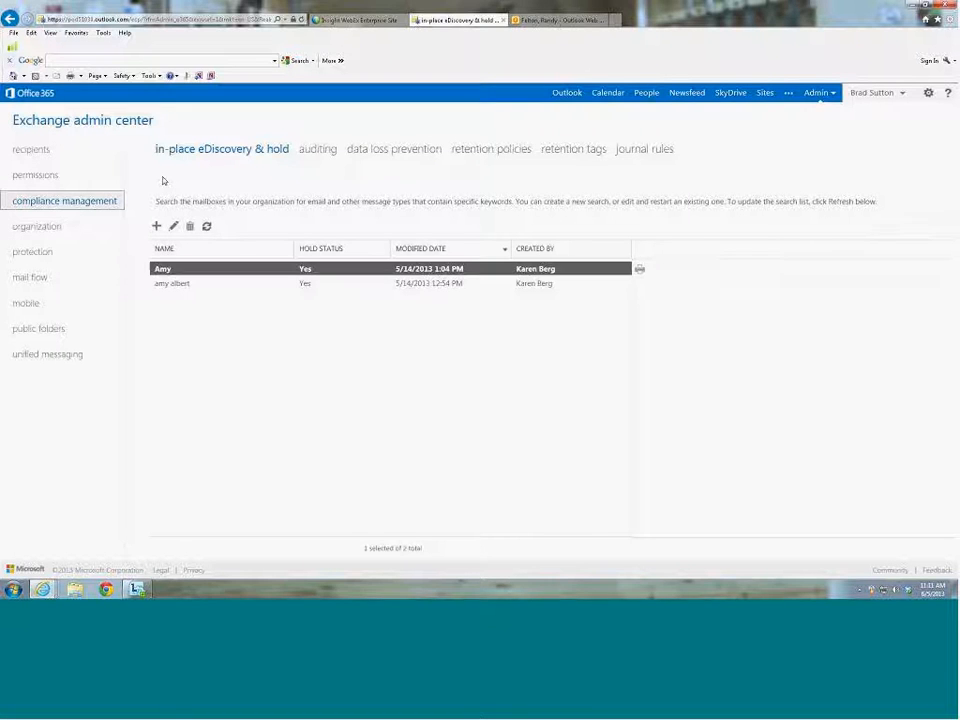
click(164, 268)
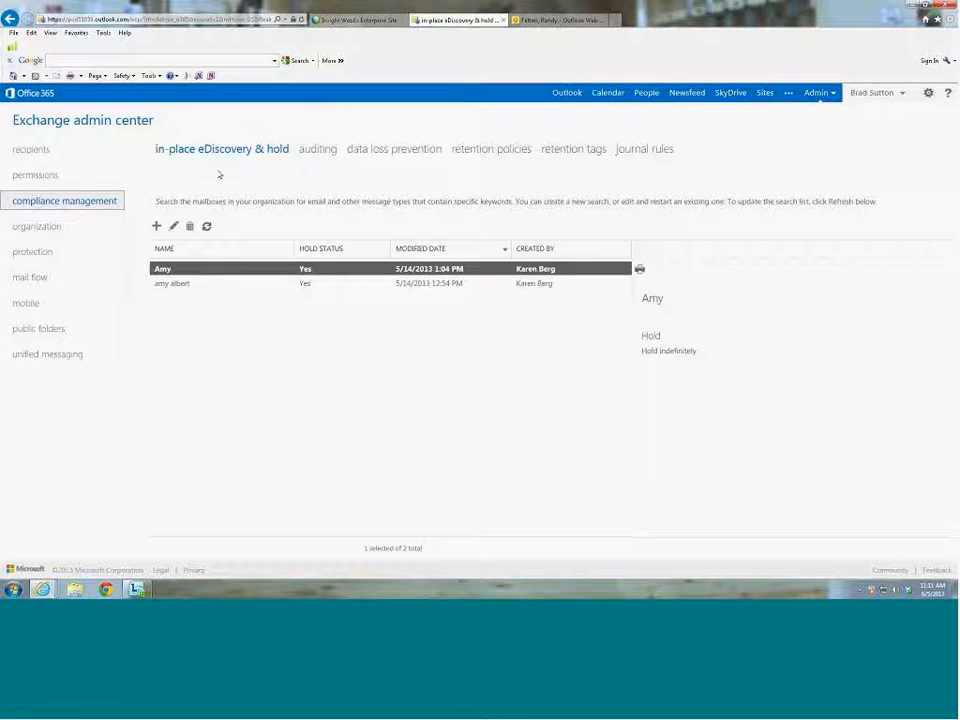
mouse_move(268, 174)
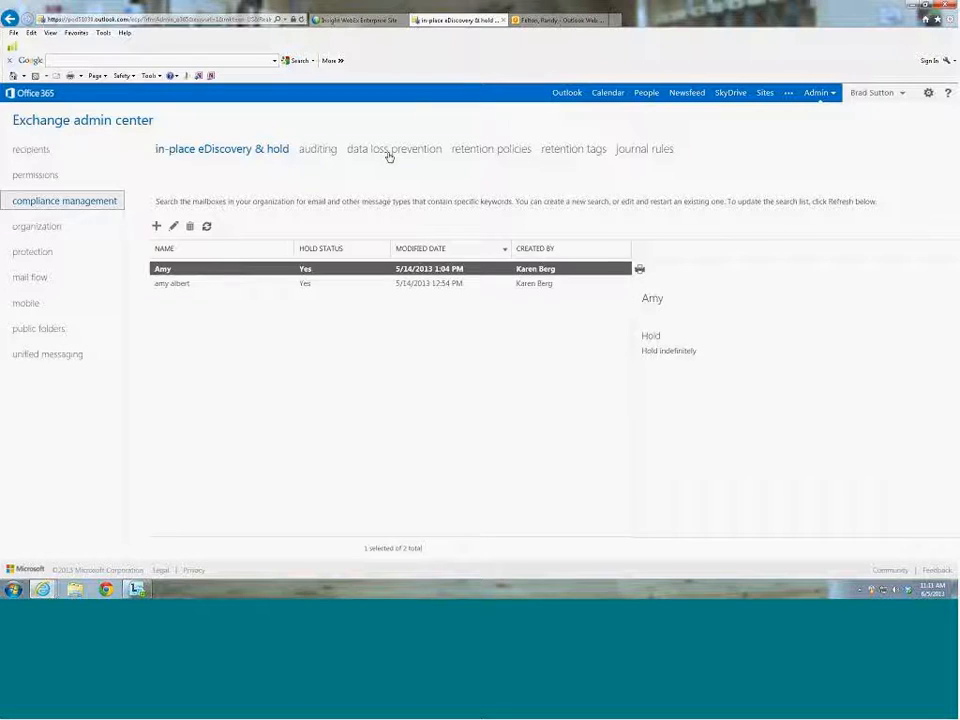
- Show the data loss prevention policies with the PCI-CreditCard policy in enforcing mode
click(388, 148)
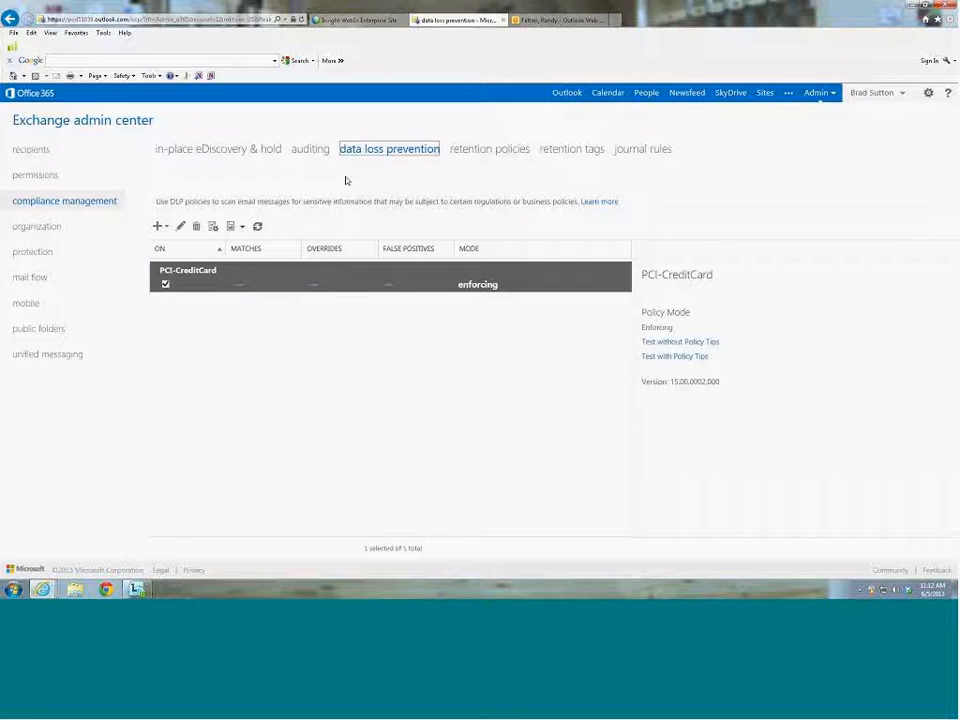
mouse_move(364, 180)
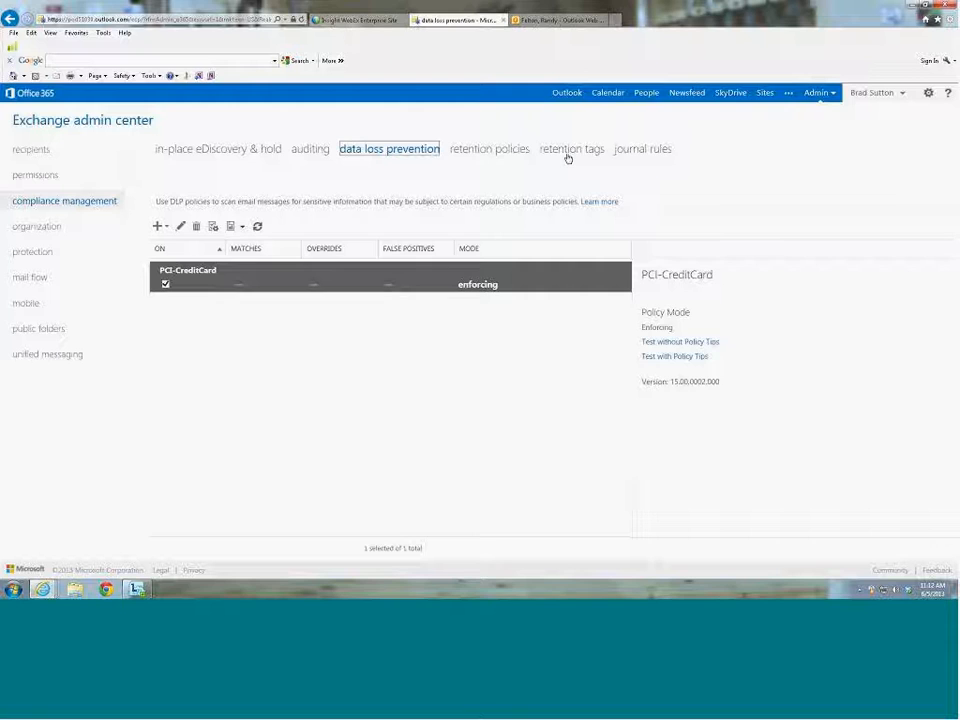
mouse_move(496, 156)
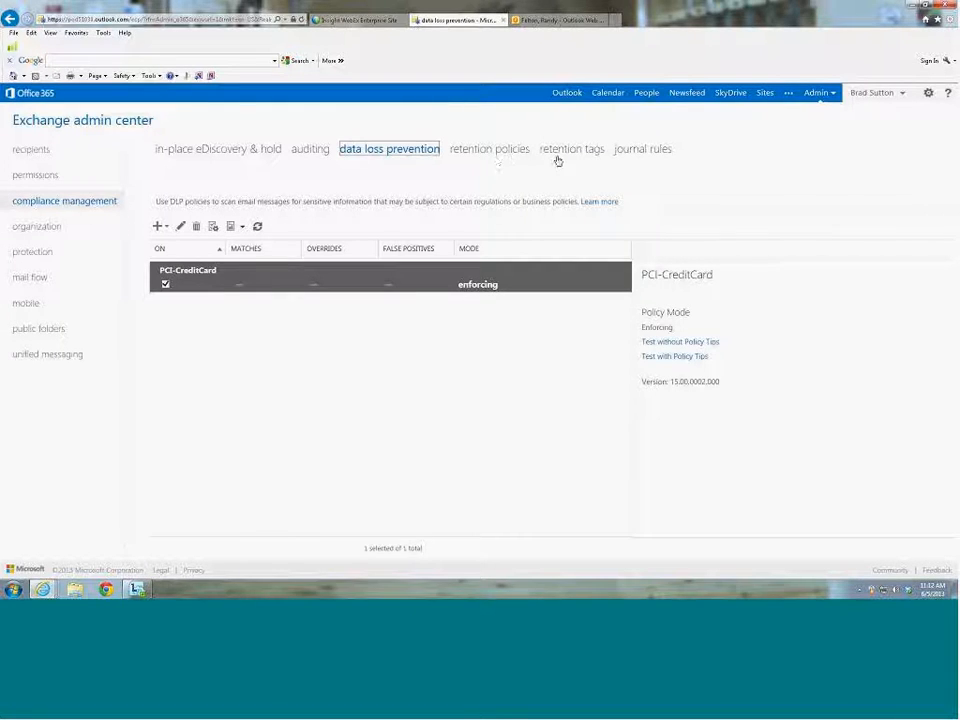
mouse_move(608, 168)
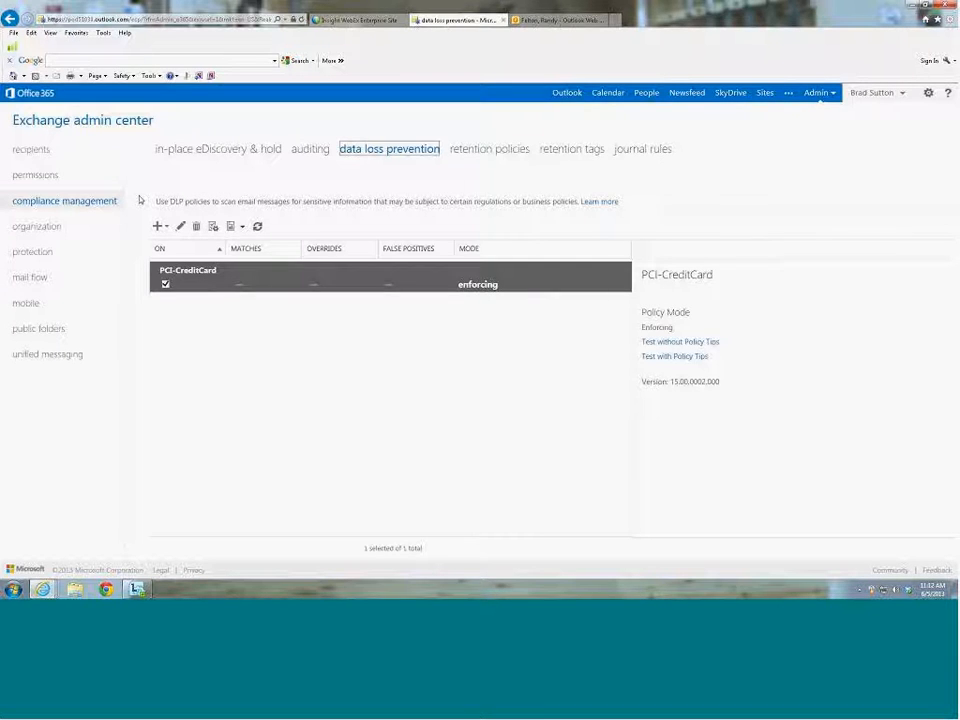
- Visit organization sharing and apps, then land on protection's malware filter with a request-failed error
click(38, 226)
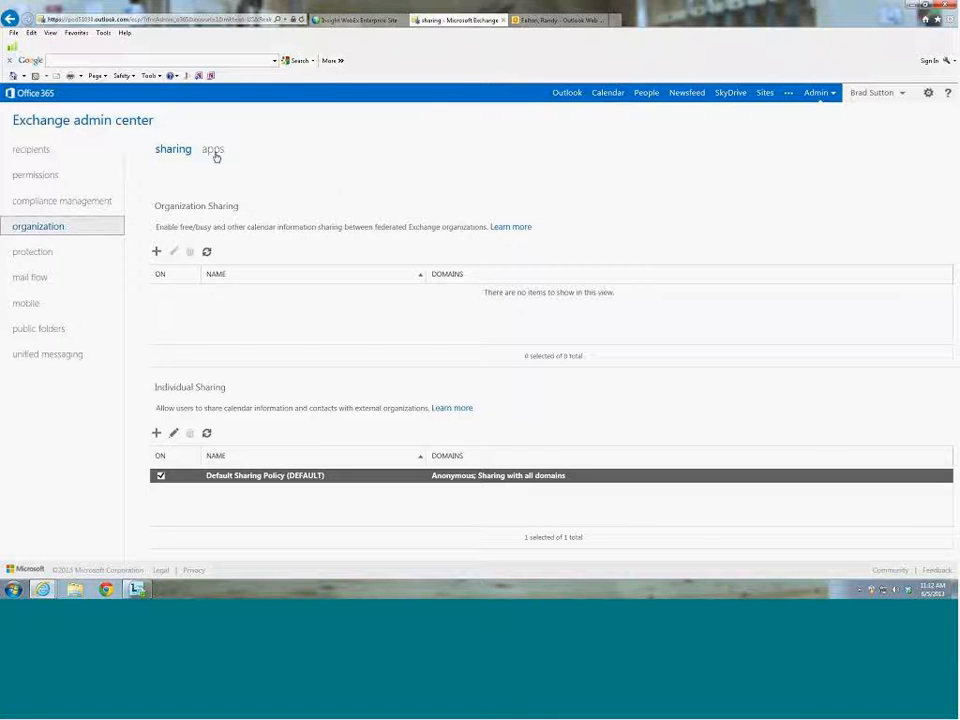
click(212, 148)
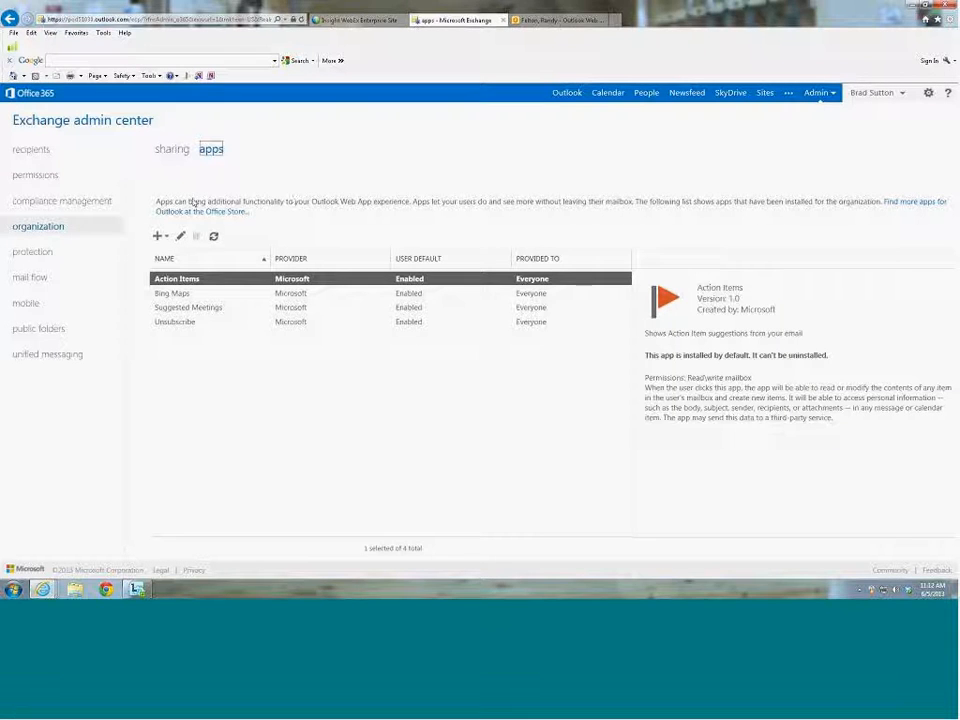
click(34, 252)
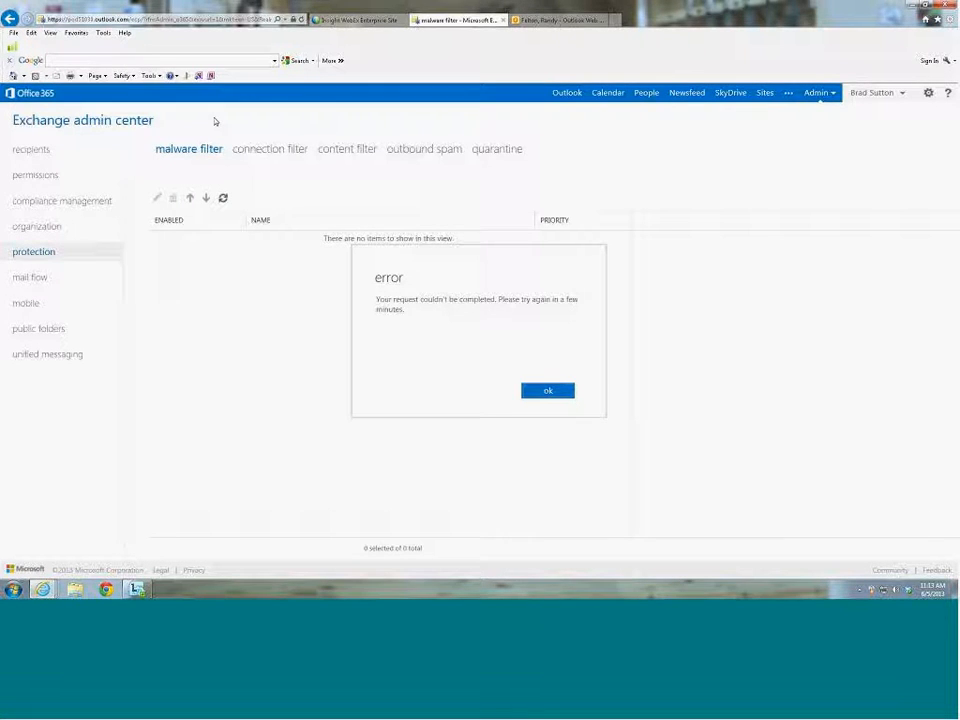
- Acknowledge the request-failed error with OK, leaving the empty malware filter list
click(548, 390)
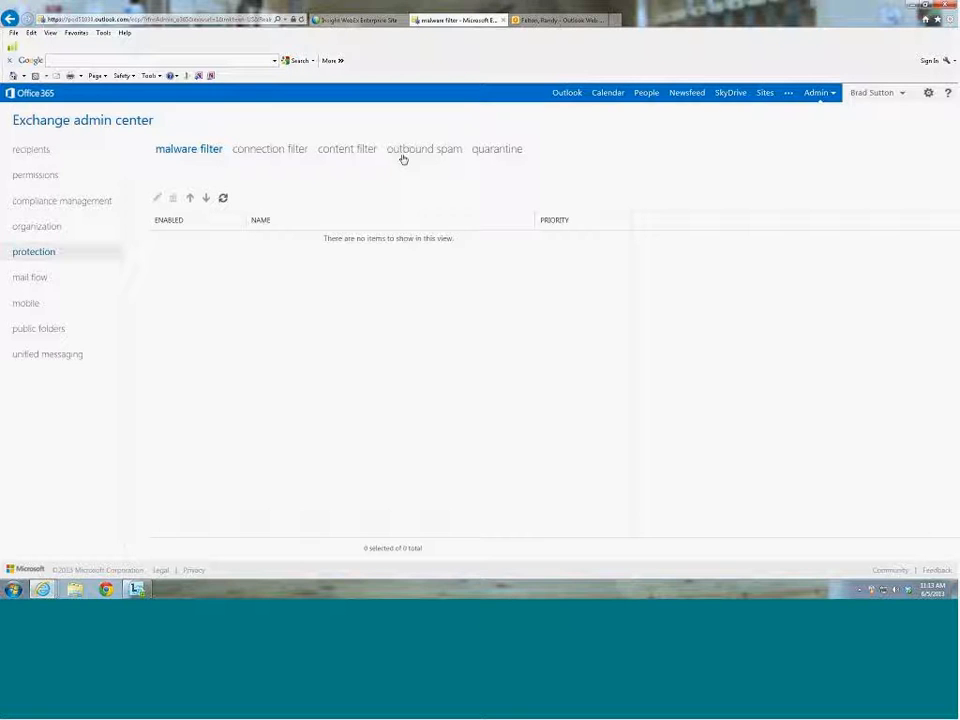
mouse_move(390, 176)
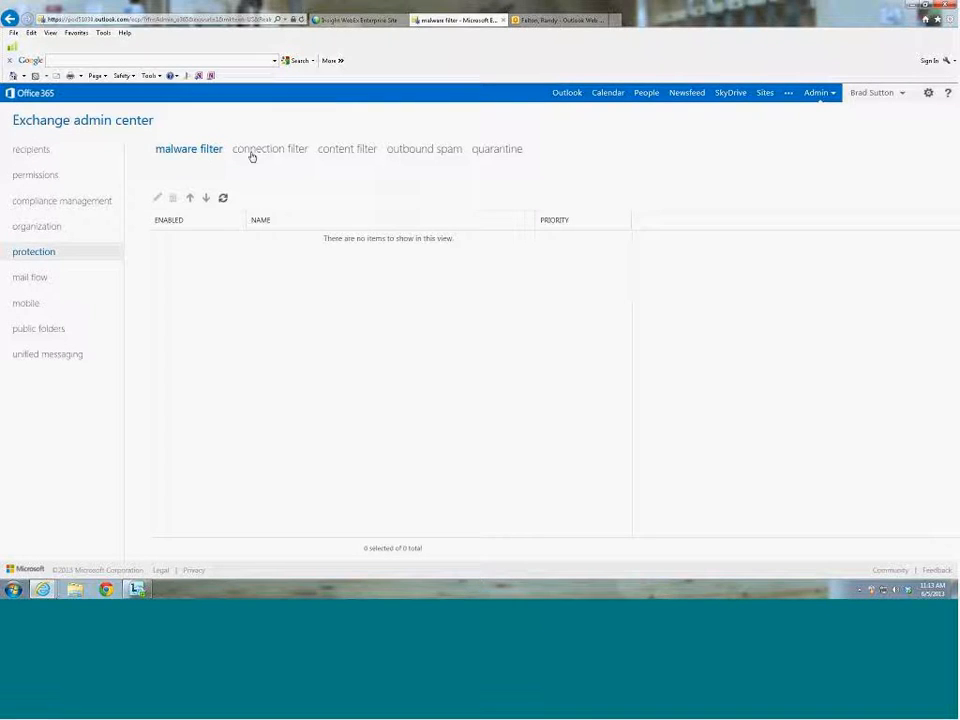
mouse_move(344, 156)
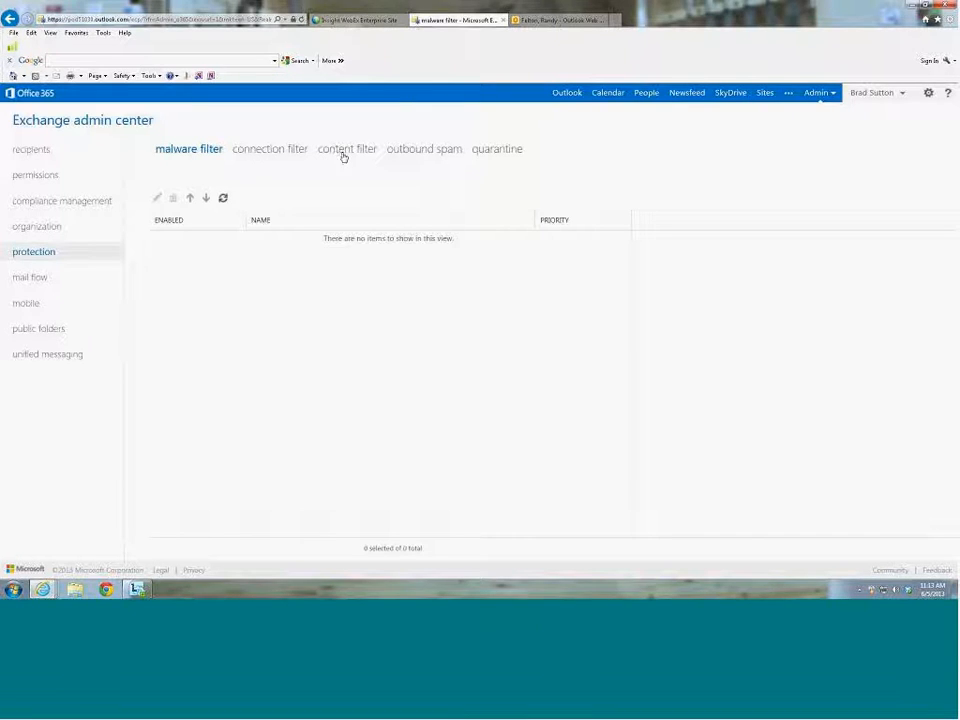
mouse_move(500, 158)
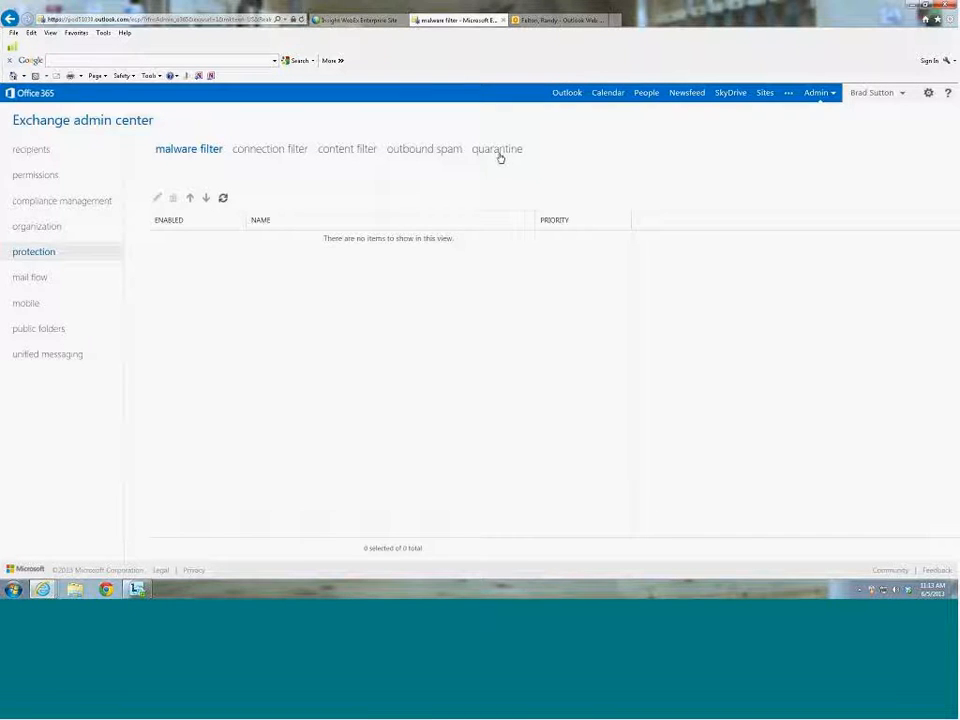
mouse_move(540, 188)
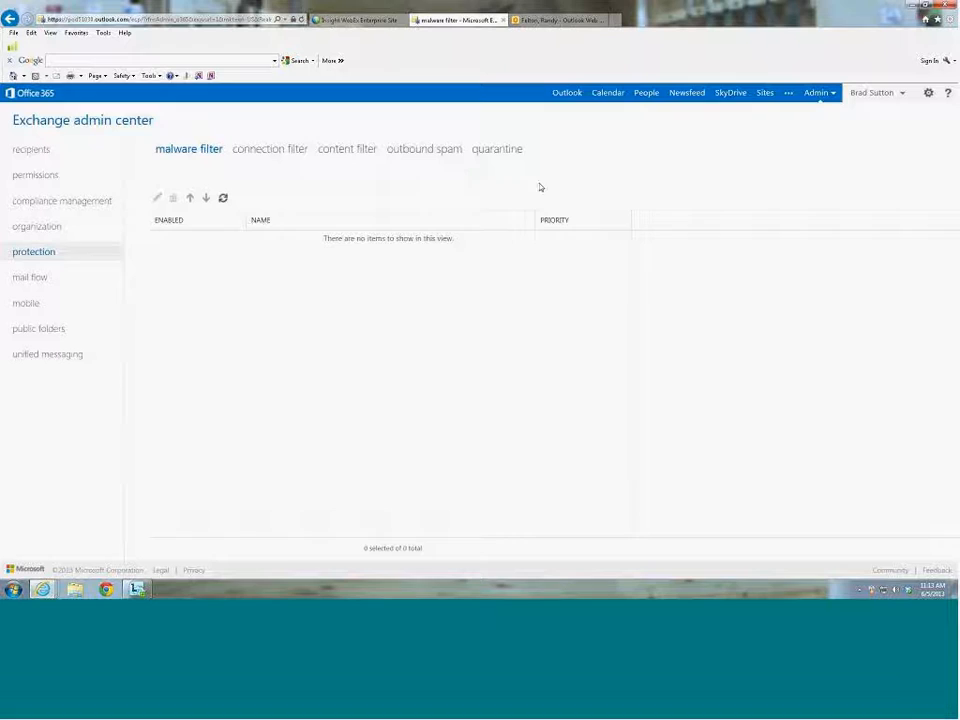
mouse_move(54, 284)
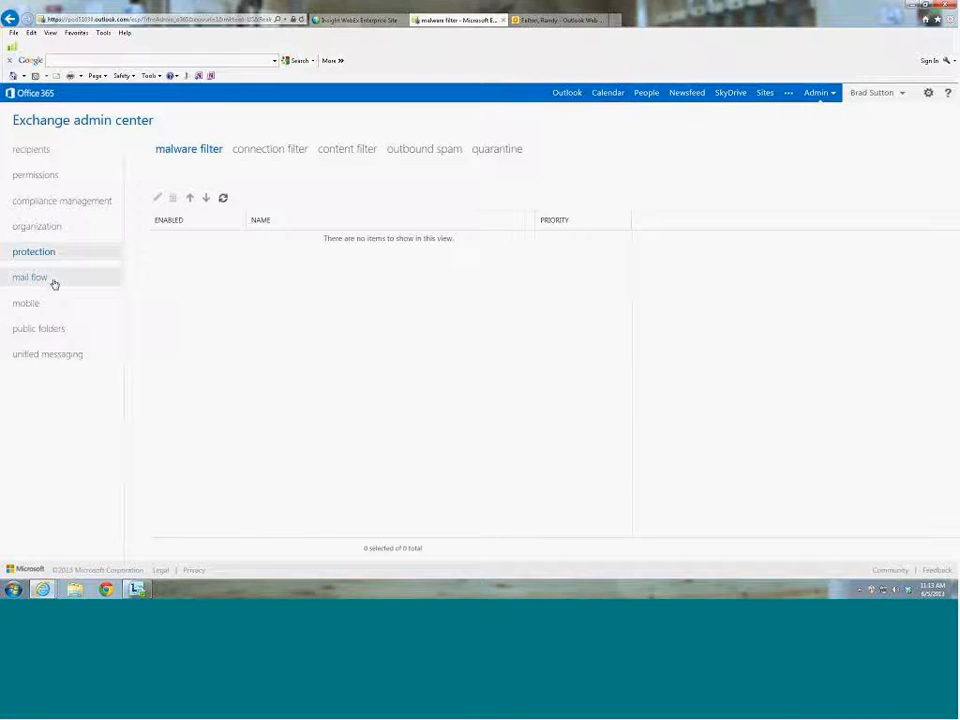
- View the mail flow rules, then the mobile device access page with no quarantined devices
click(30, 276)
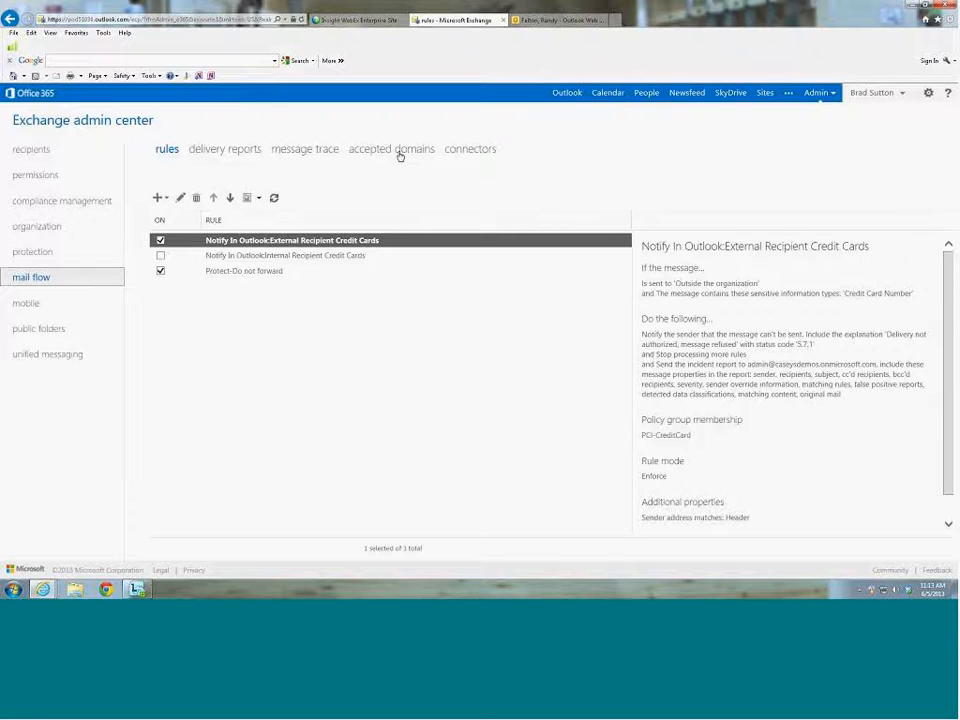
mouse_move(464, 182)
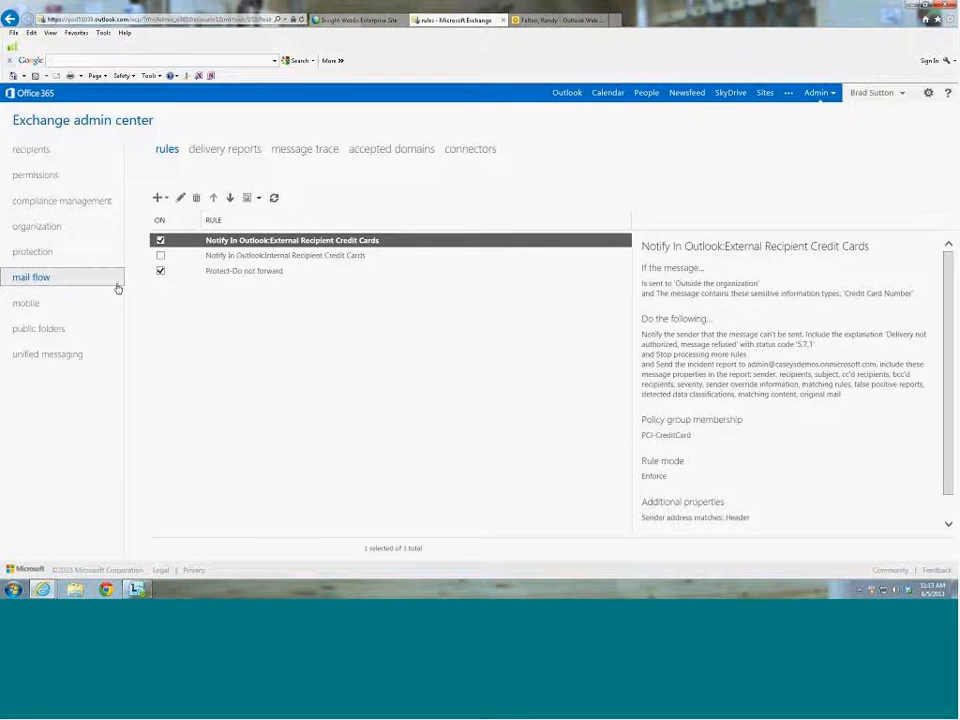
click(26, 302)
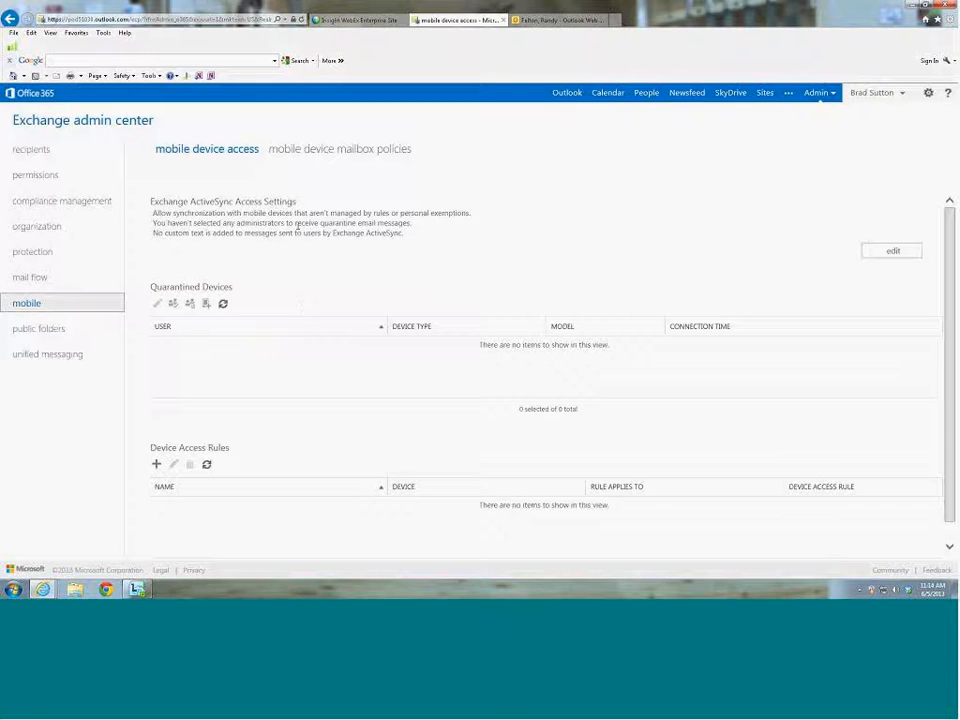
- View the Default mobile device mailbox policy, then go to the empty public folders section
click(338, 148)
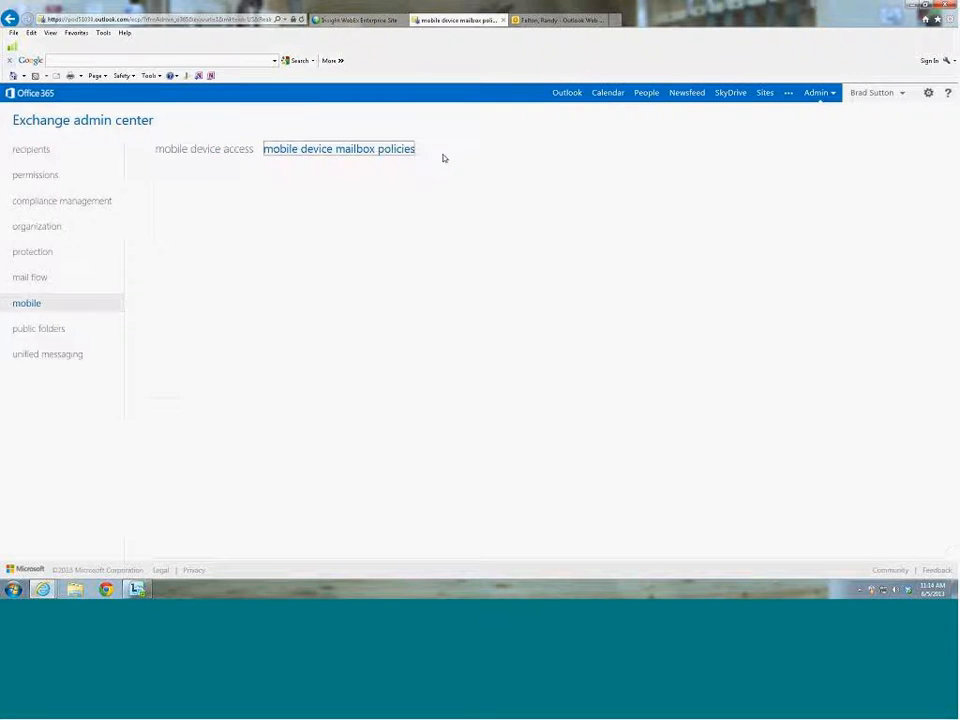
click(338, 148)
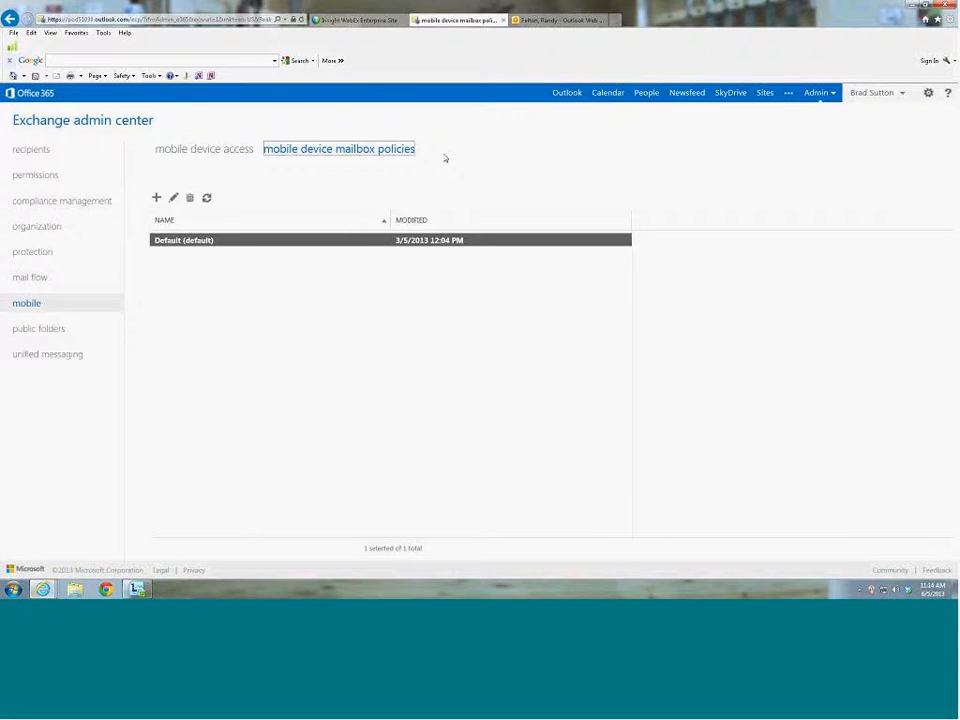
click(184, 240)
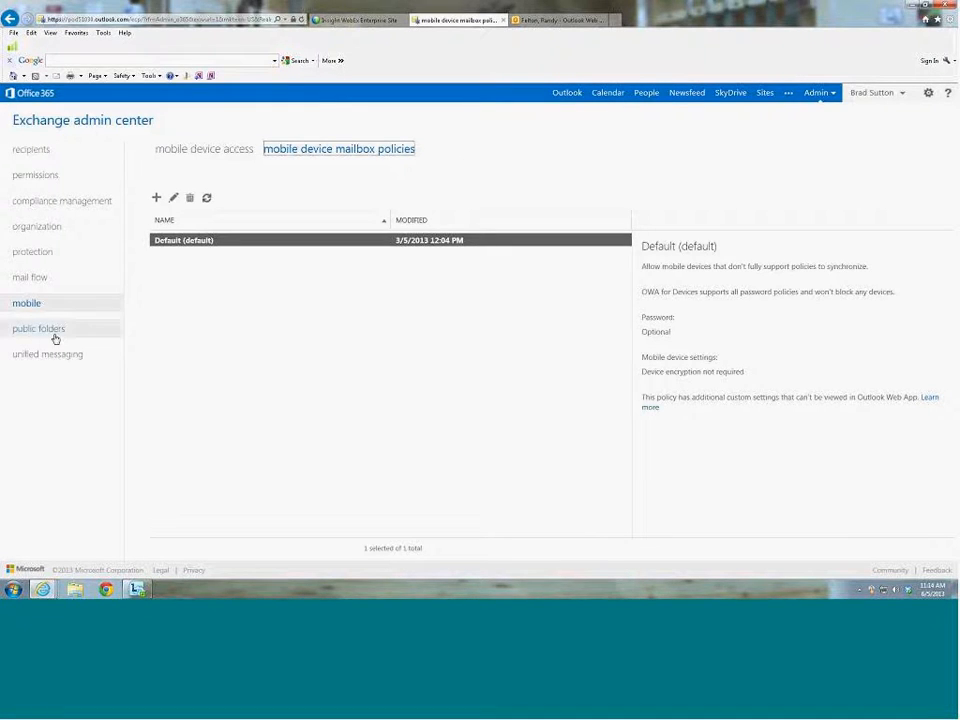
click(40, 328)
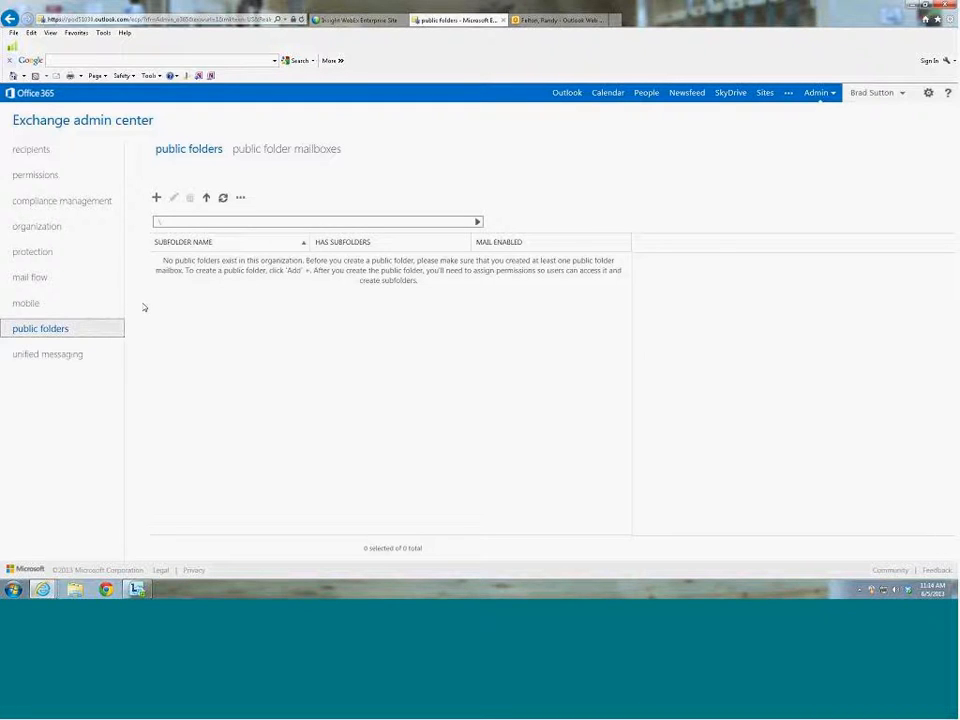
- View the public folder mailboxes list, then go to unified messaging to see the empty UM dial plans
click(286, 148)
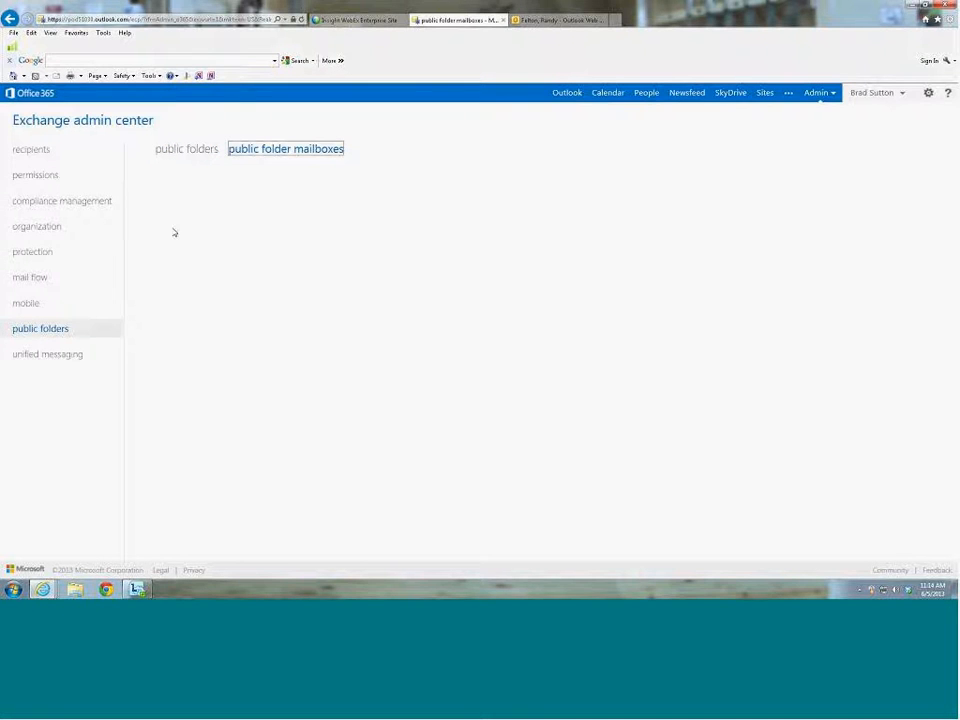
click(284, 148)
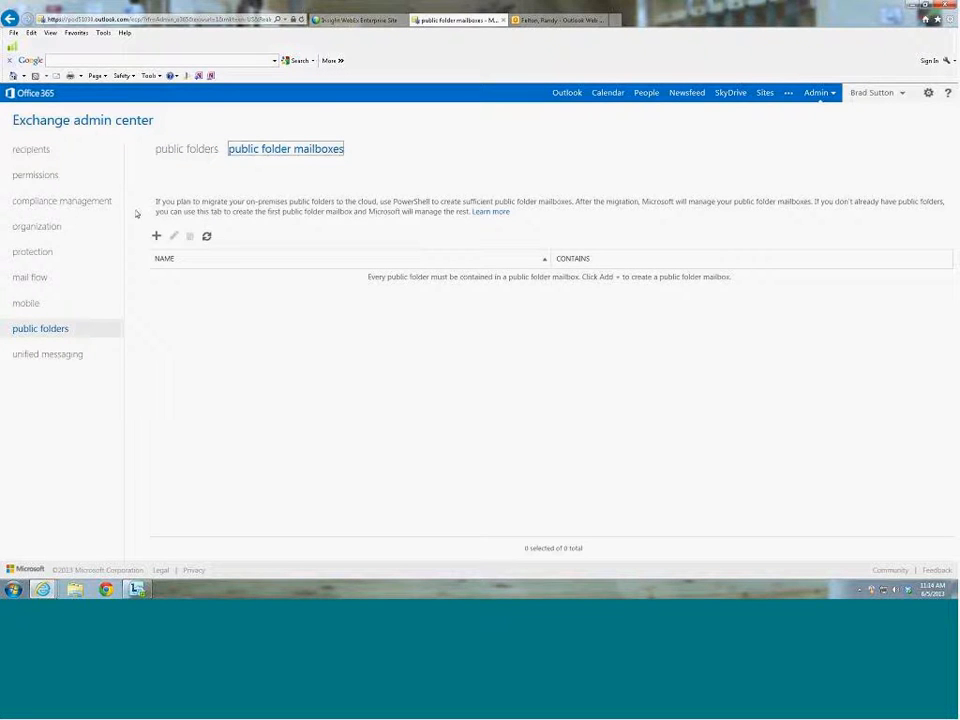
click(48, 354)
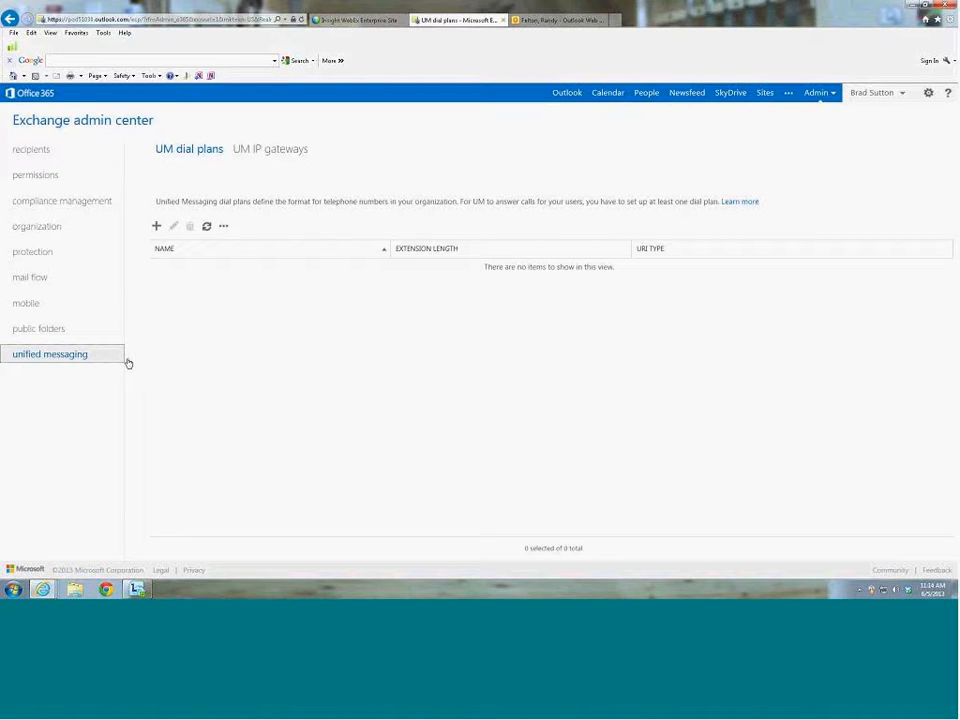
mouse_move(276, 174)
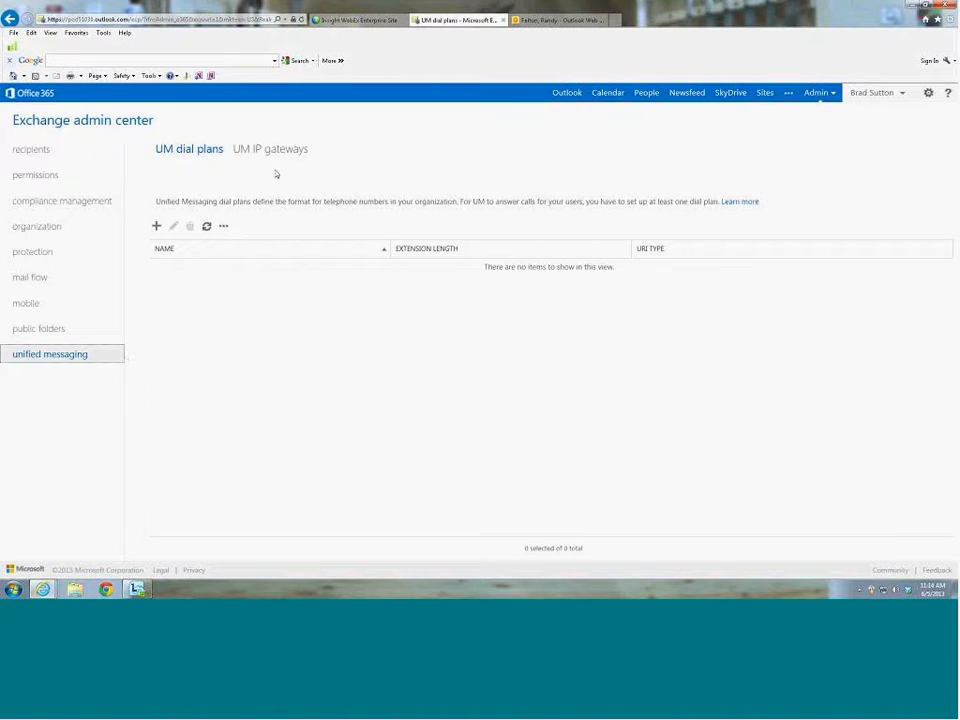
- View the UM IP gateways list, which shows no gateways configured
click(268, 148)
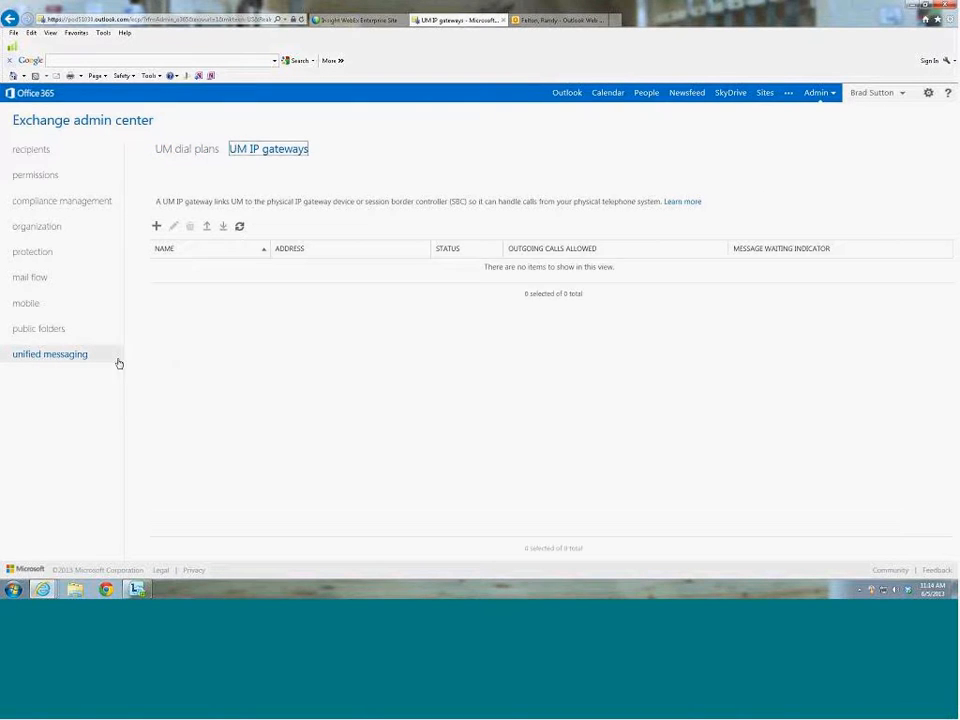
mouse_move(240, 344)
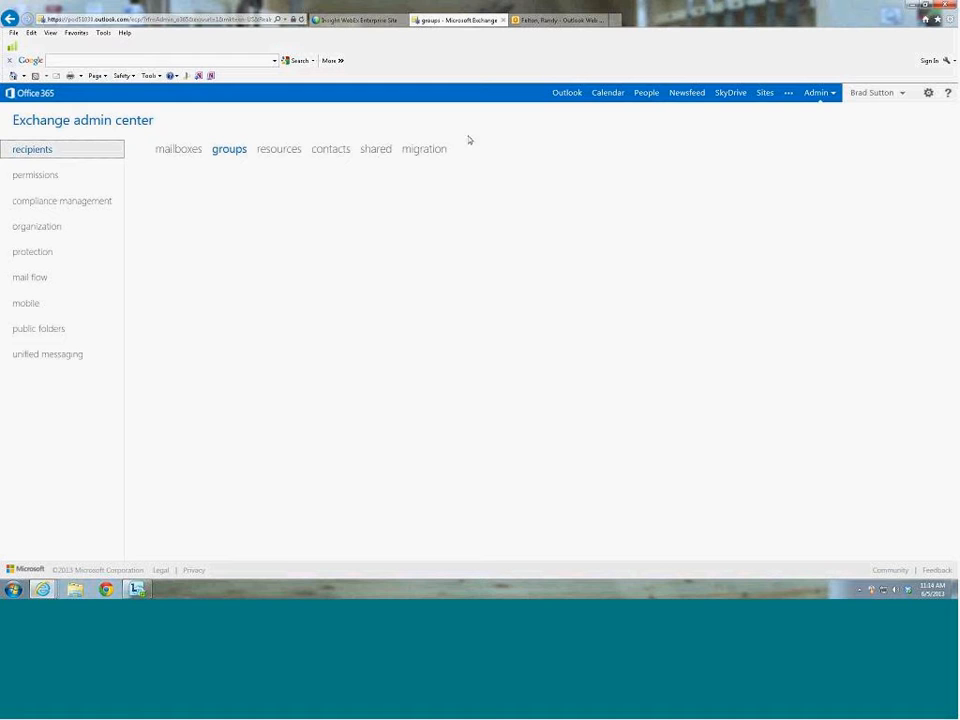
- In the recipients groups list, select the 1099 Contractor dynamic distribution group to show its details
click(228, 148)
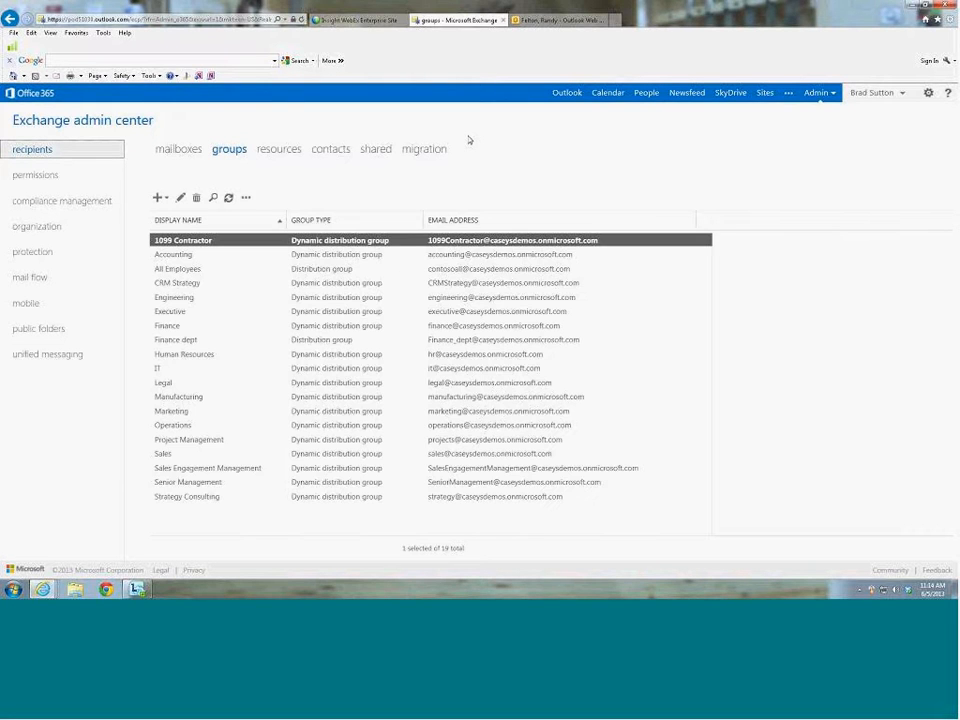
click(184, 240)
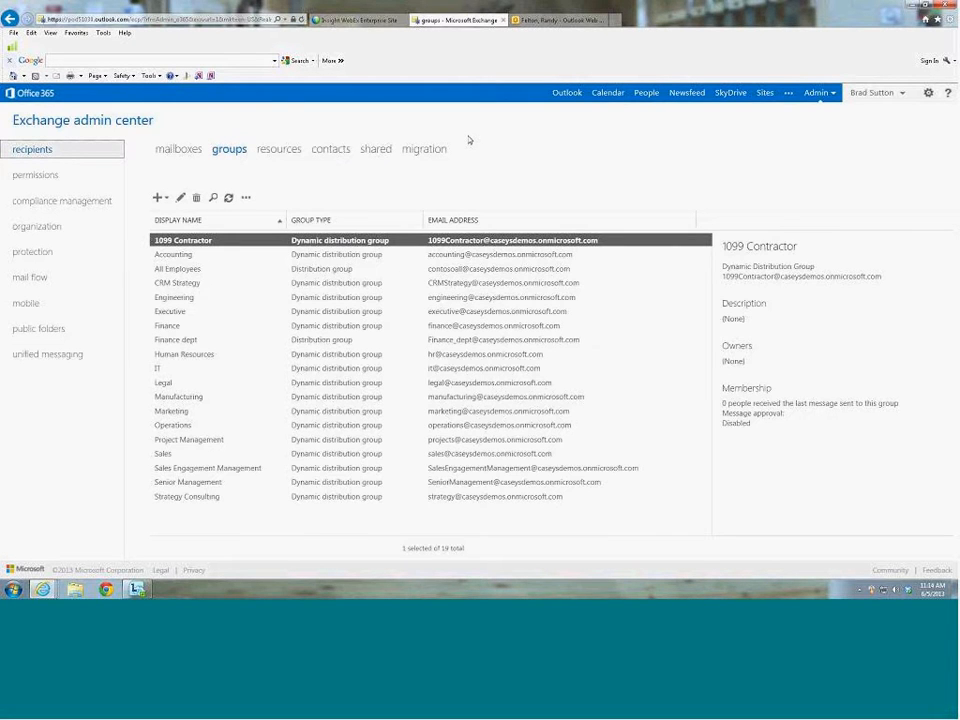